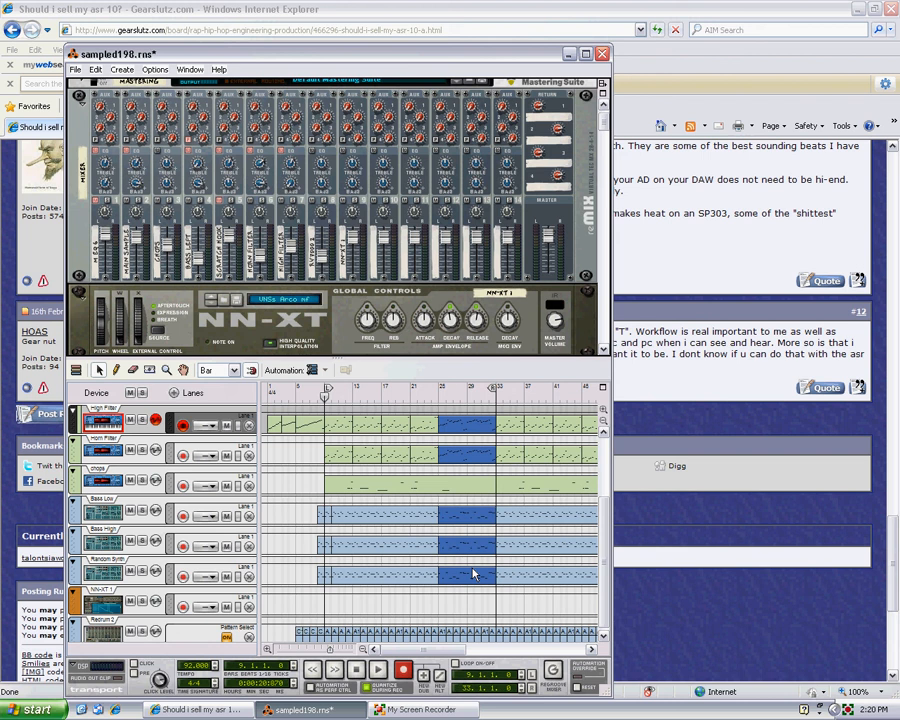
{"action": "mouse_move", "coordinate": [455, 543]}
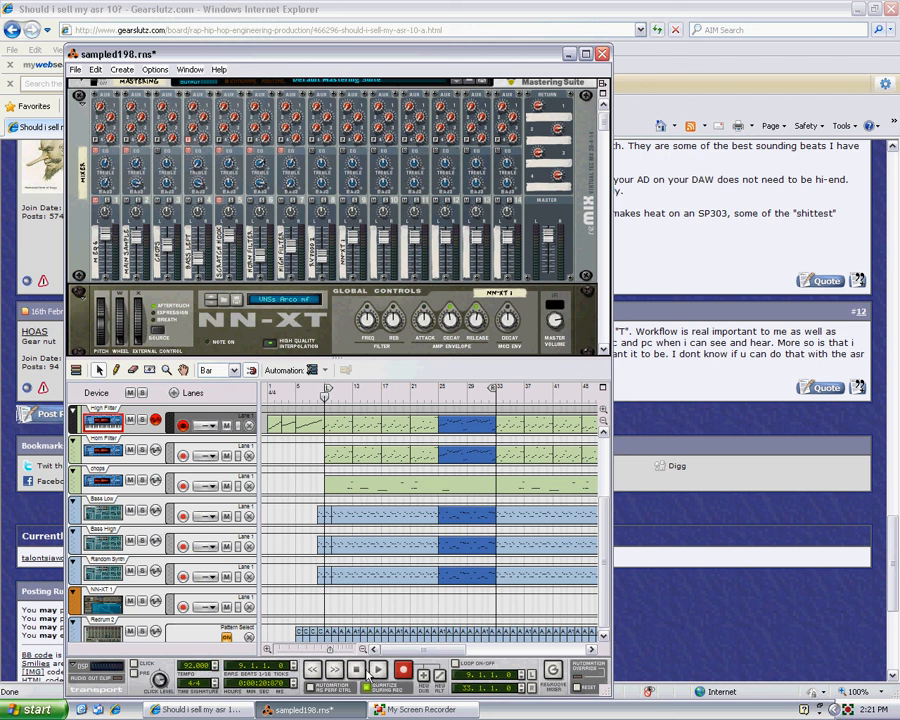
Play the beat arrangement from bar 9 at 92 BPM, running into bar 13.
{"action": "left_click", "coordinate": [377, 669]}
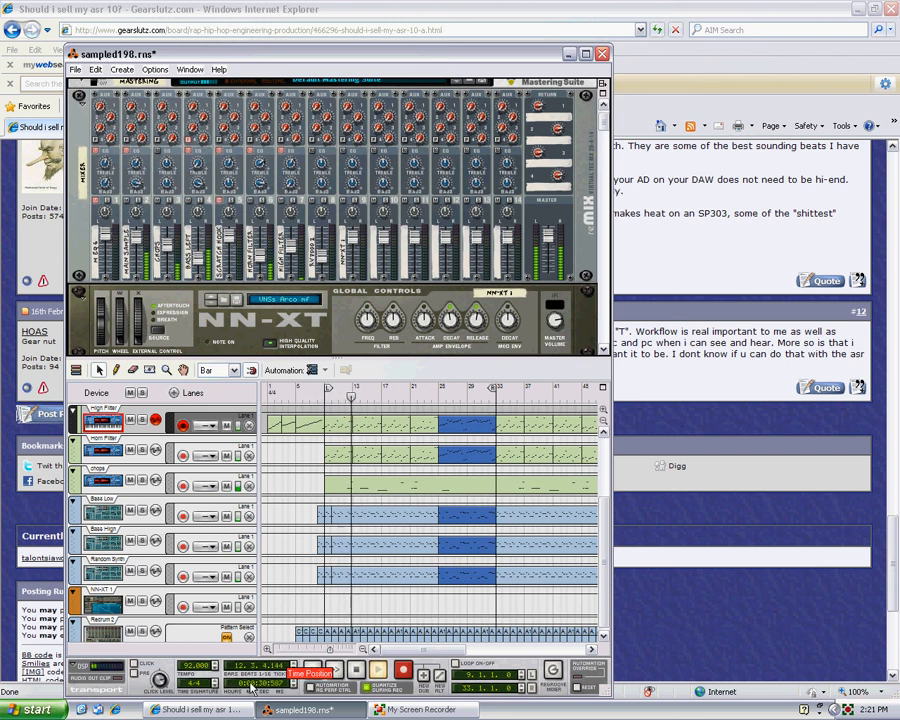
{"action": "left_click", "coordinate": [333, 668]}
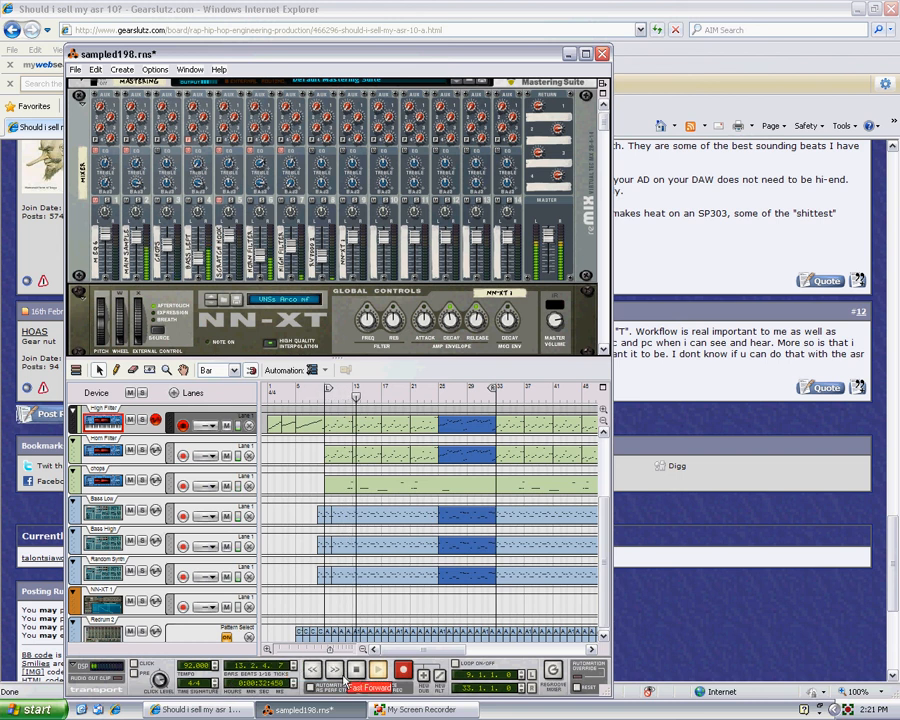
Resume playback at 92 BPM past bar 22, then stop the beat.
{"action": "left_click", "coordinate": [378, 670]}
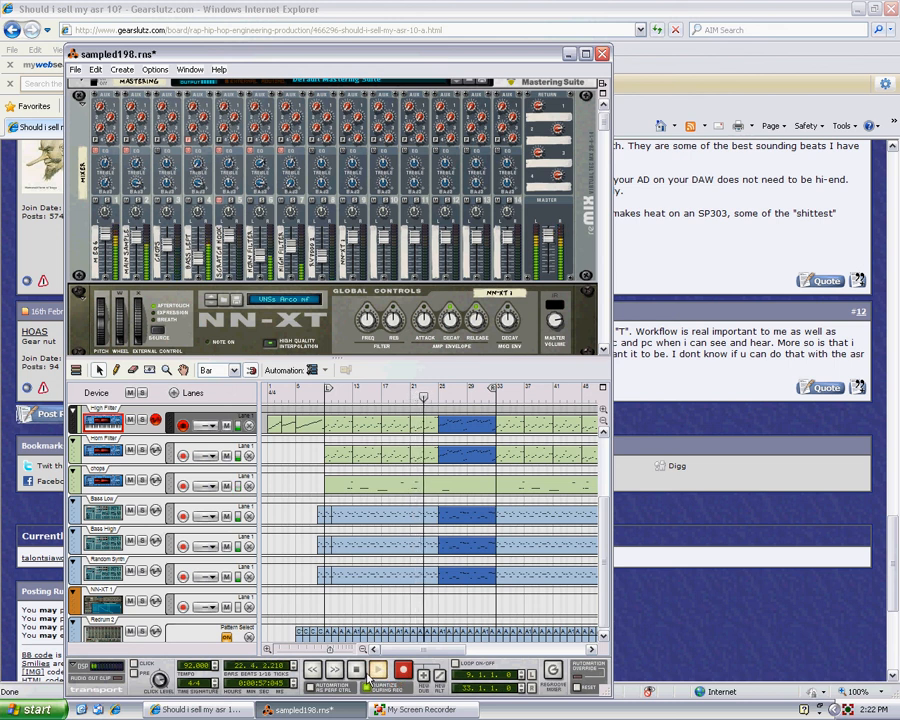
{"action": "left_click", "coordinate": [378, 669]}
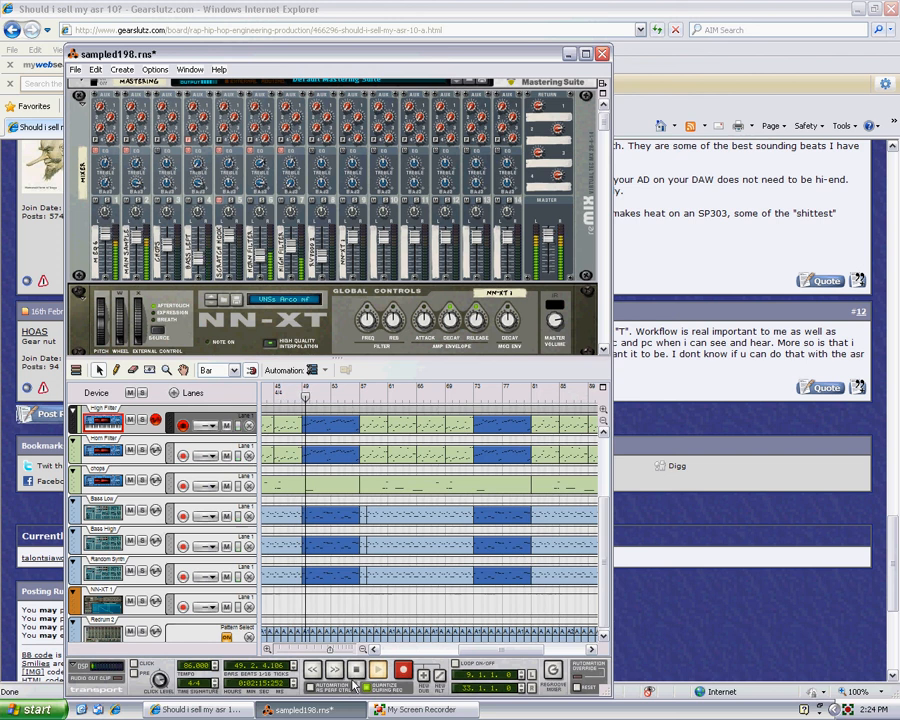
Stop the beat at bar 51 with the tempo at 86 BPM.
{"action": "left_click", "coordinate": [355, 670]}
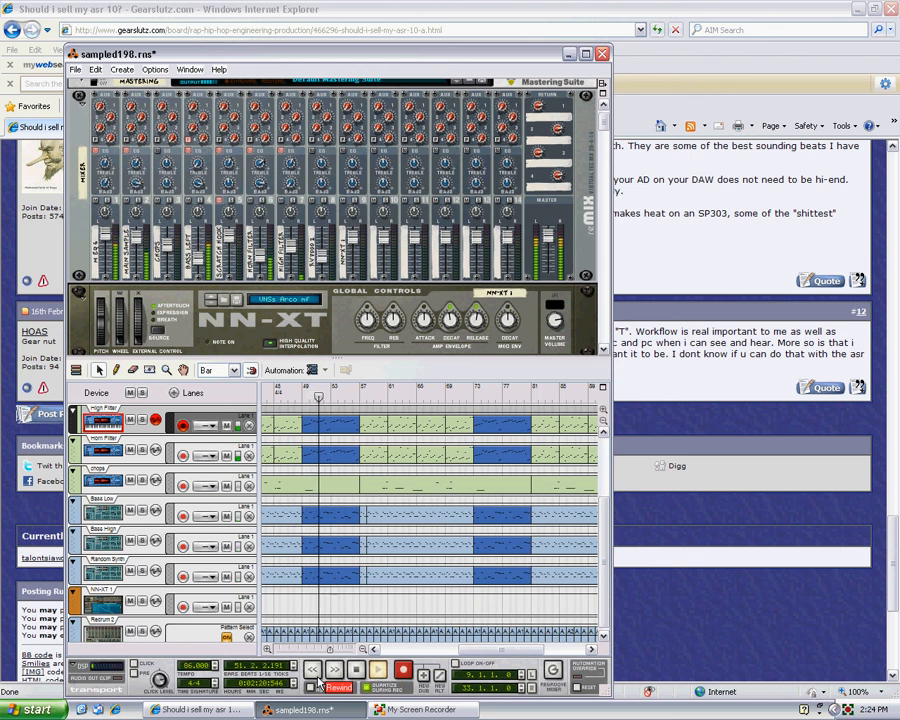
Play the beat at 92 BPM through bar 59, then stop it.
{"action": "left_click", "coordinate": [358, 670]}
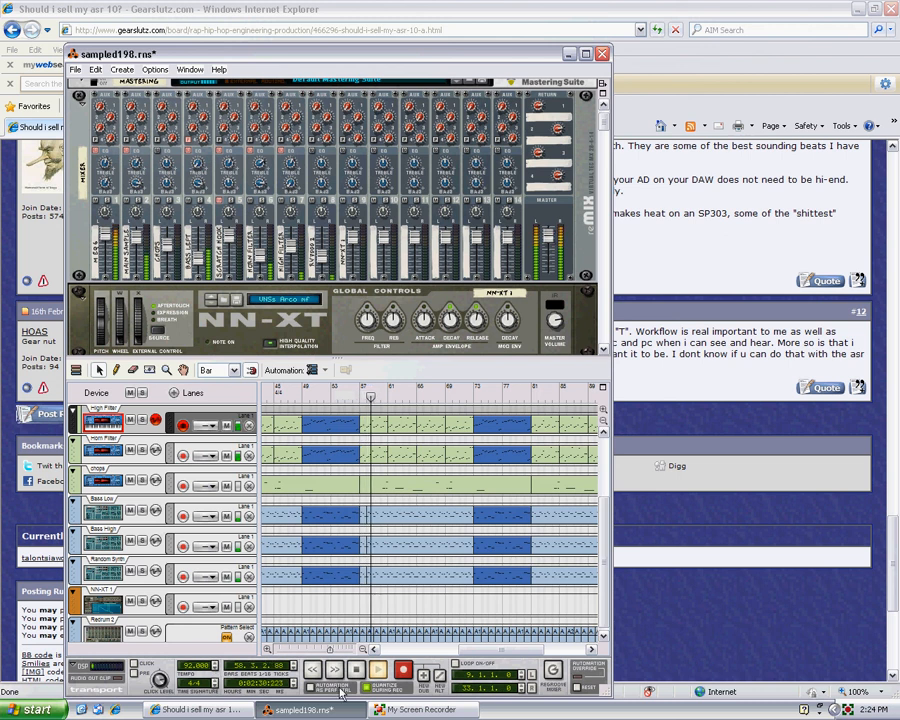
{"action": "left_click", "coordinate": [378, 670]}
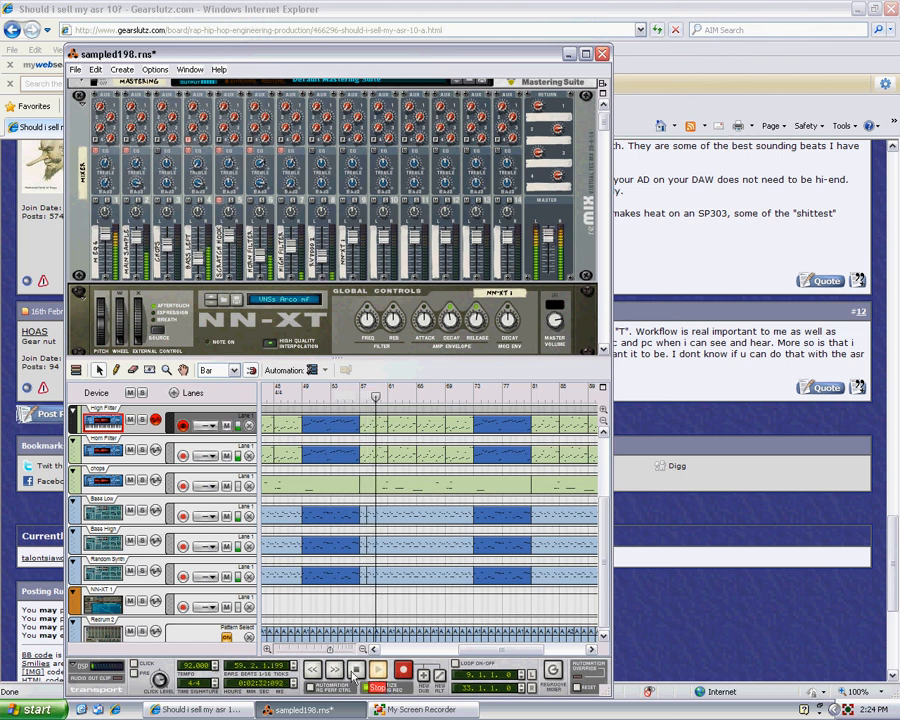